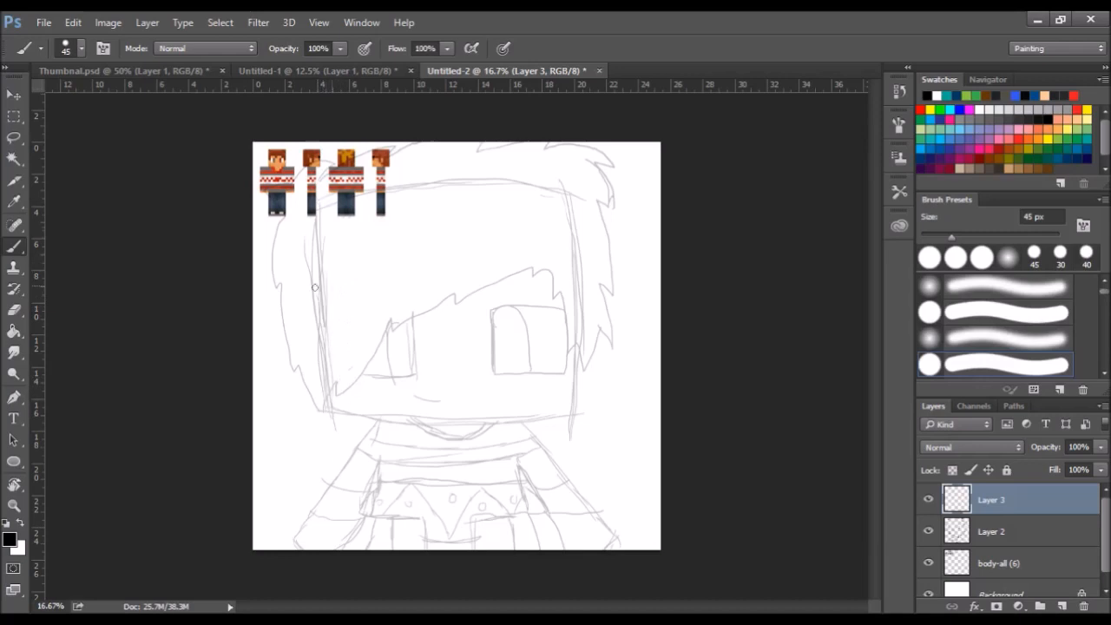
mouse_move(856, 453)
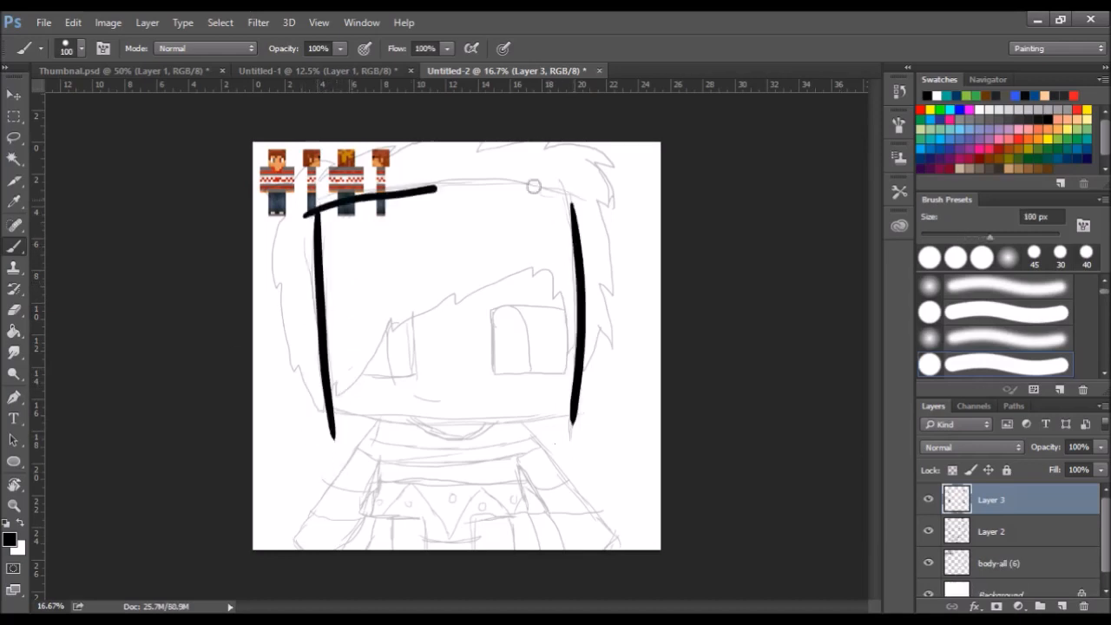
- Ink straight black edges of the head outline and clean up the chin line ends
left_click(1062, 606)
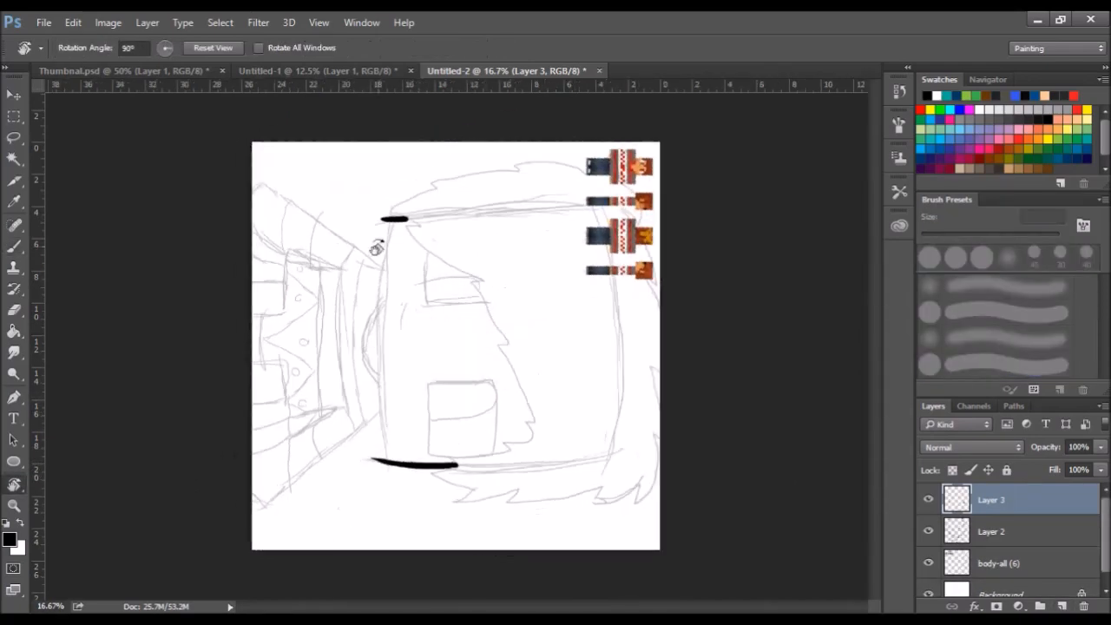
left_click(16, 179)
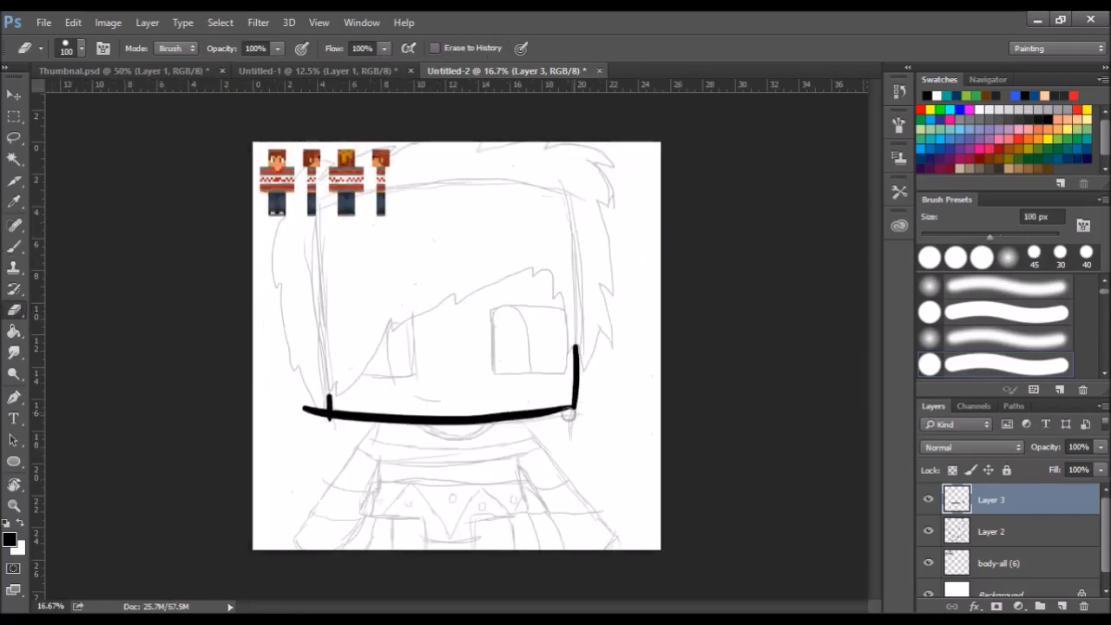
left_click_drag(326, 413, 304, 535)
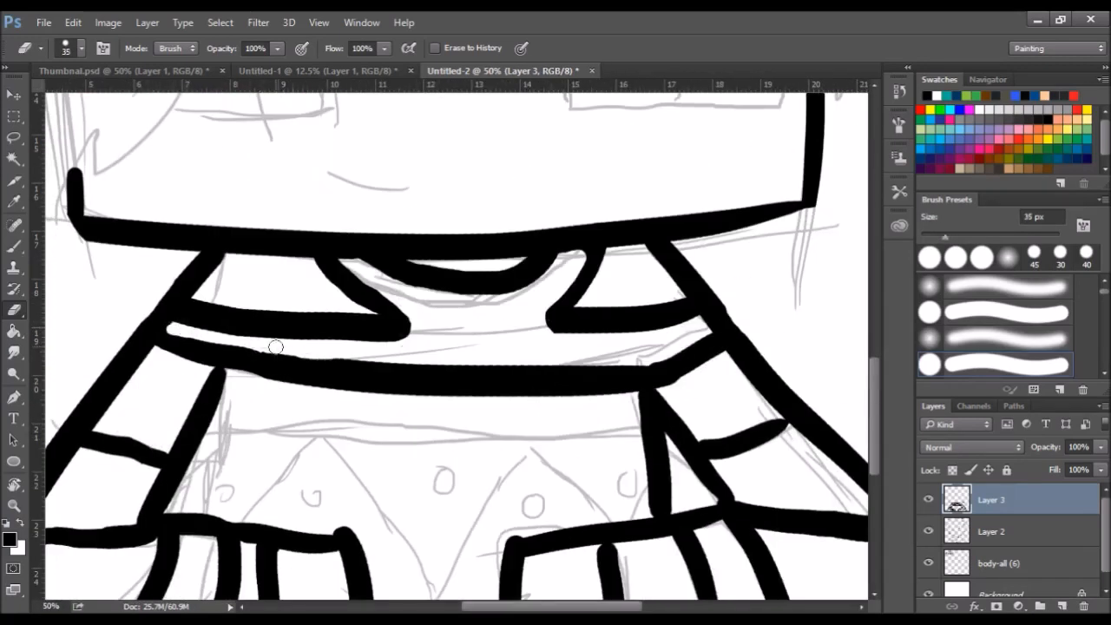
- Zoom the canvas while inking the face, eyes and striped sweater
scroll("down", 3)
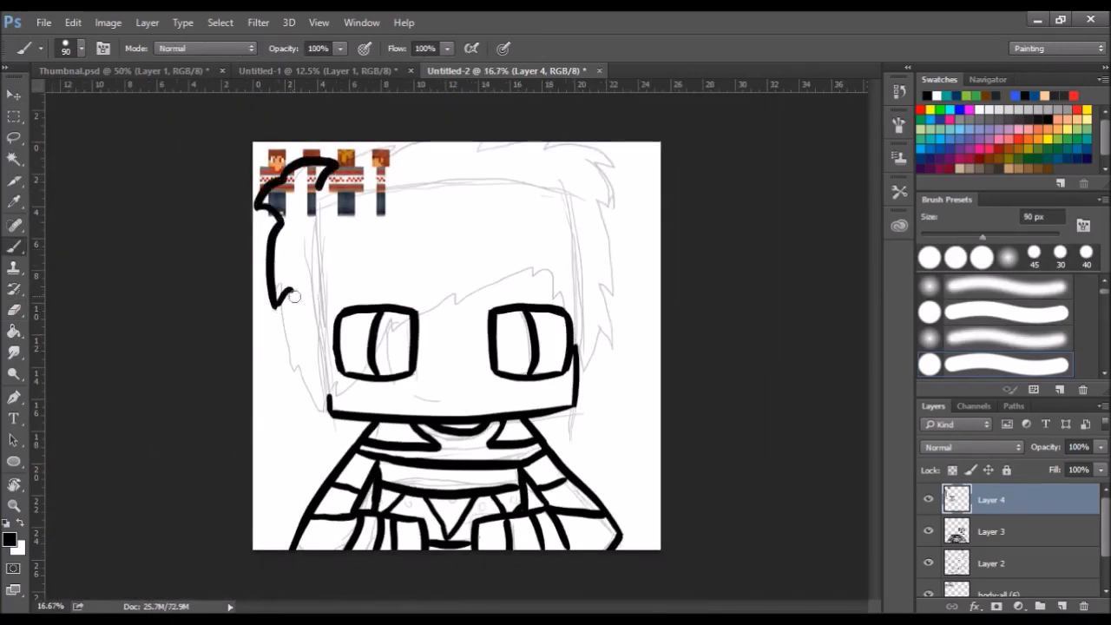
- Ink a curved hair strand and switch to the hair-lines layer for cleanup
left_click_drag(295, 295, 634, 199)
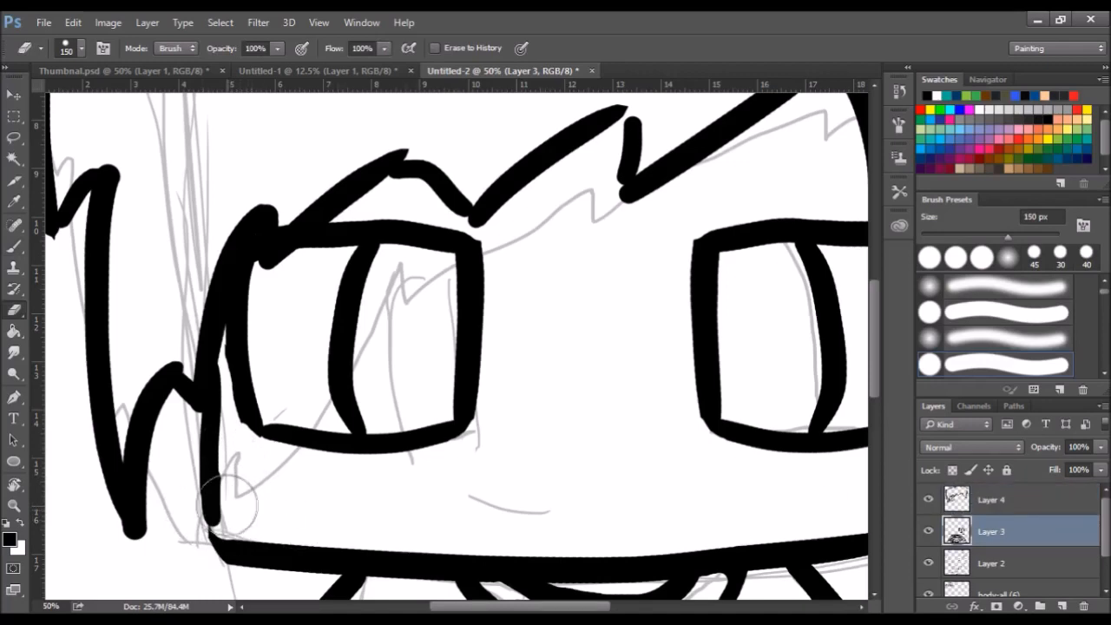
left_click(991, 500)
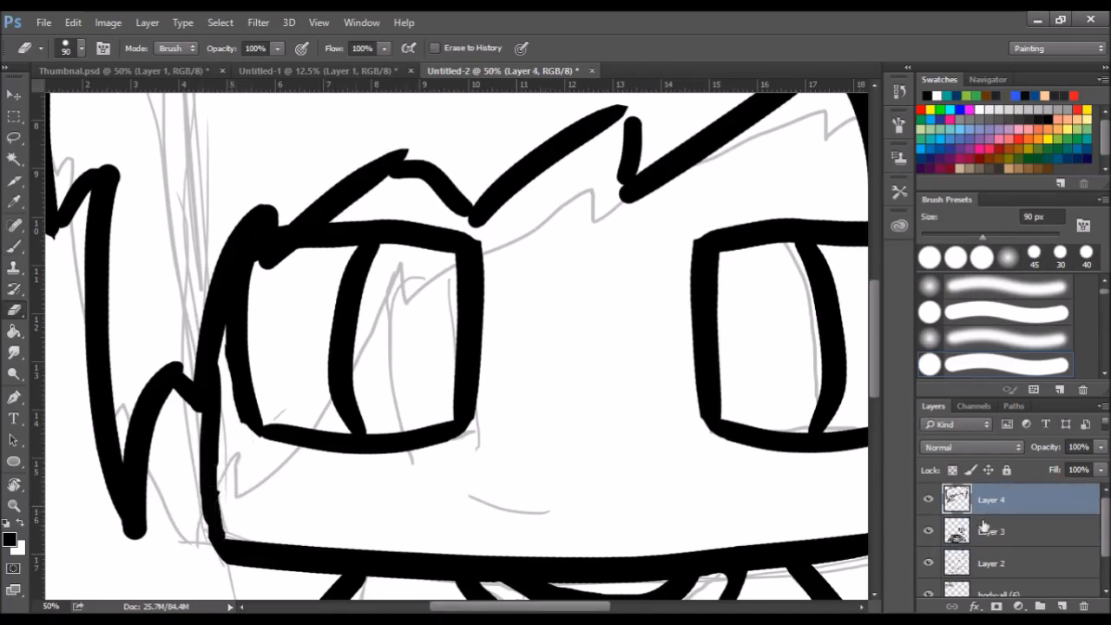
left_click(990, 531)
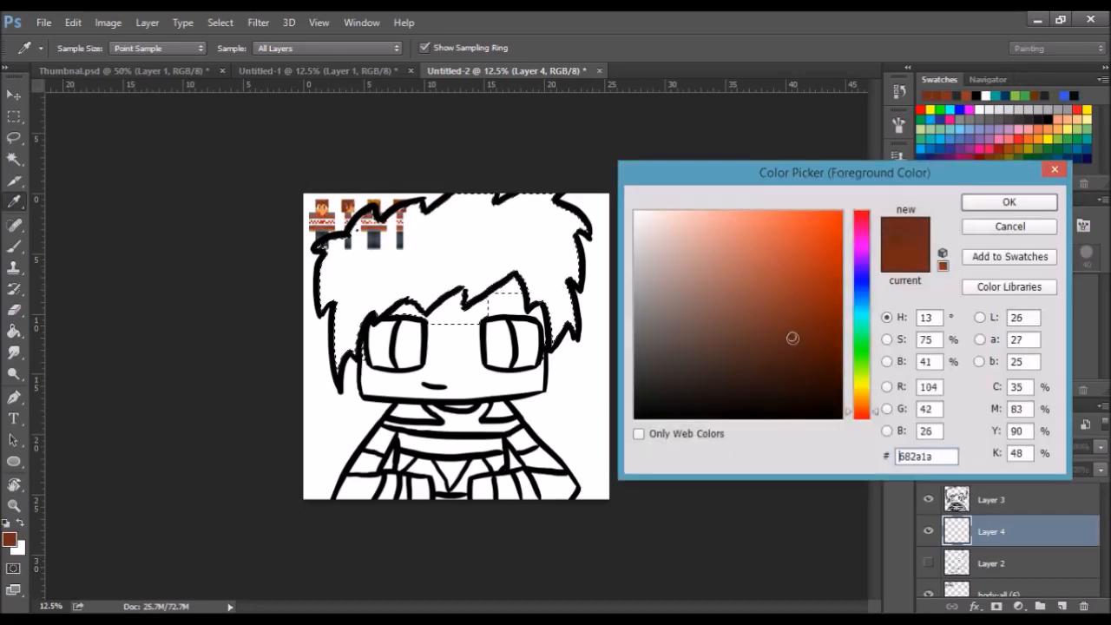
- Apply brown hair colour, sample a skin tone, and fill and touch up the grey sweater stripes
left_click(1009, 202)
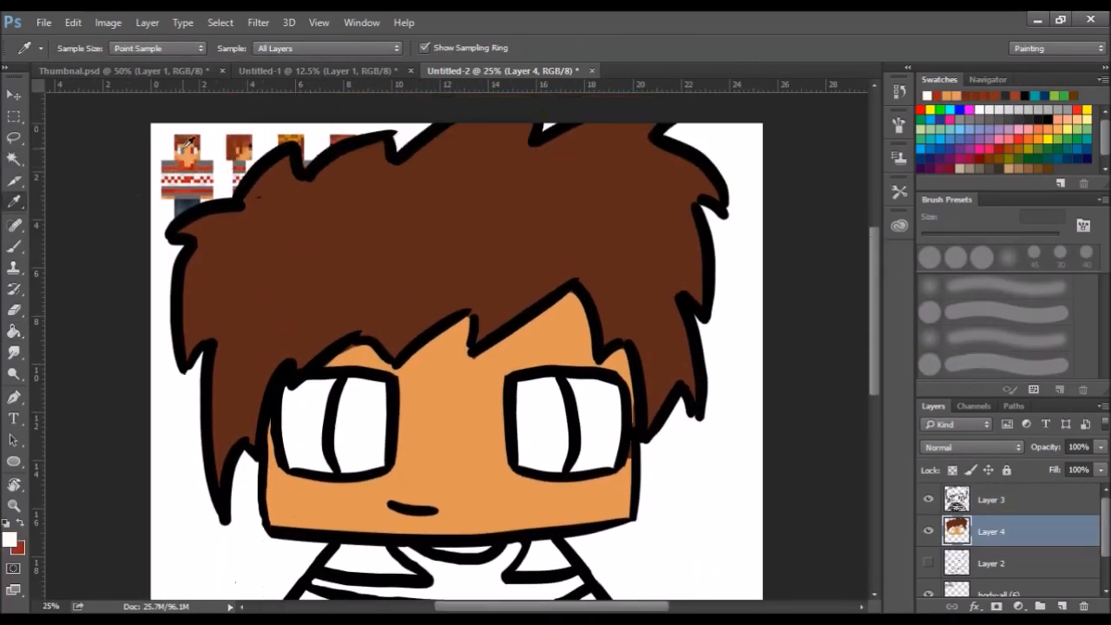
left_click(338, 422)
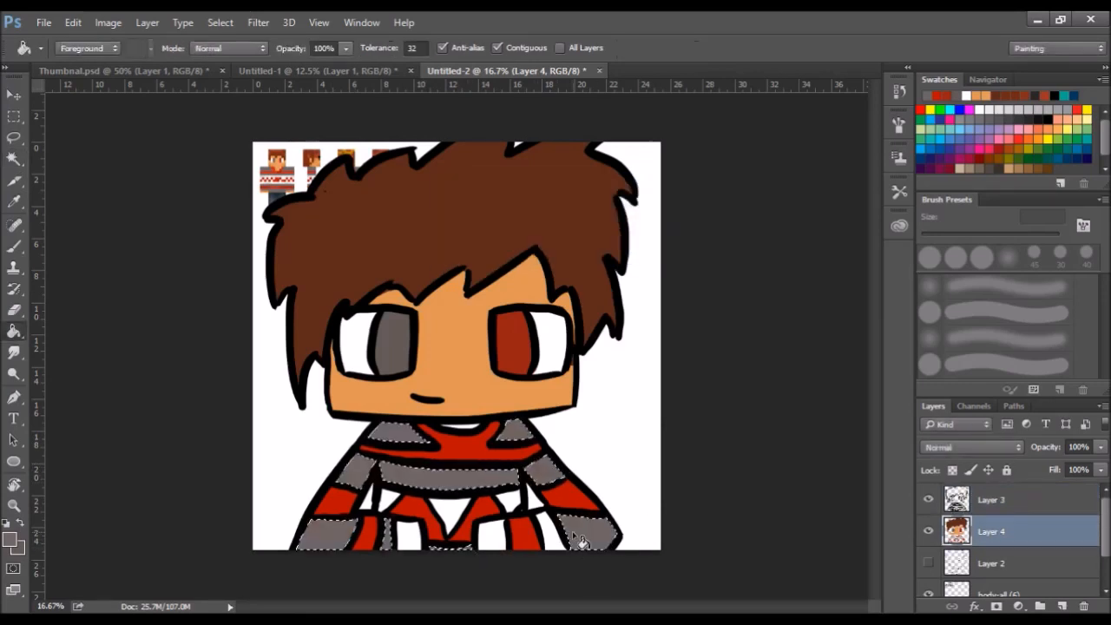
left_click(16, 183)
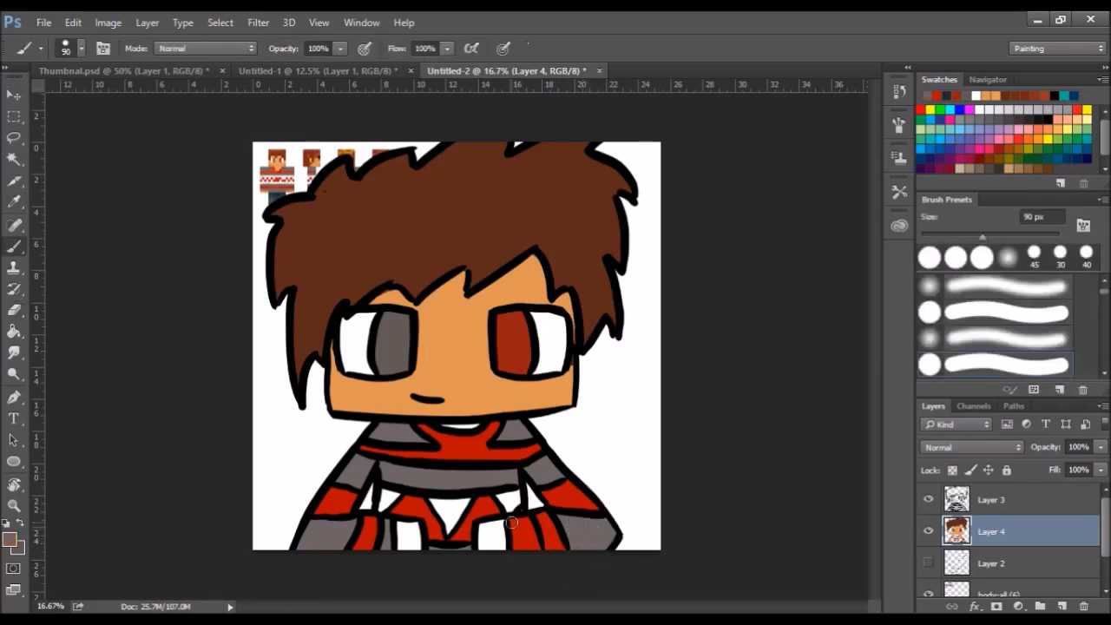
left_click(14, 115)
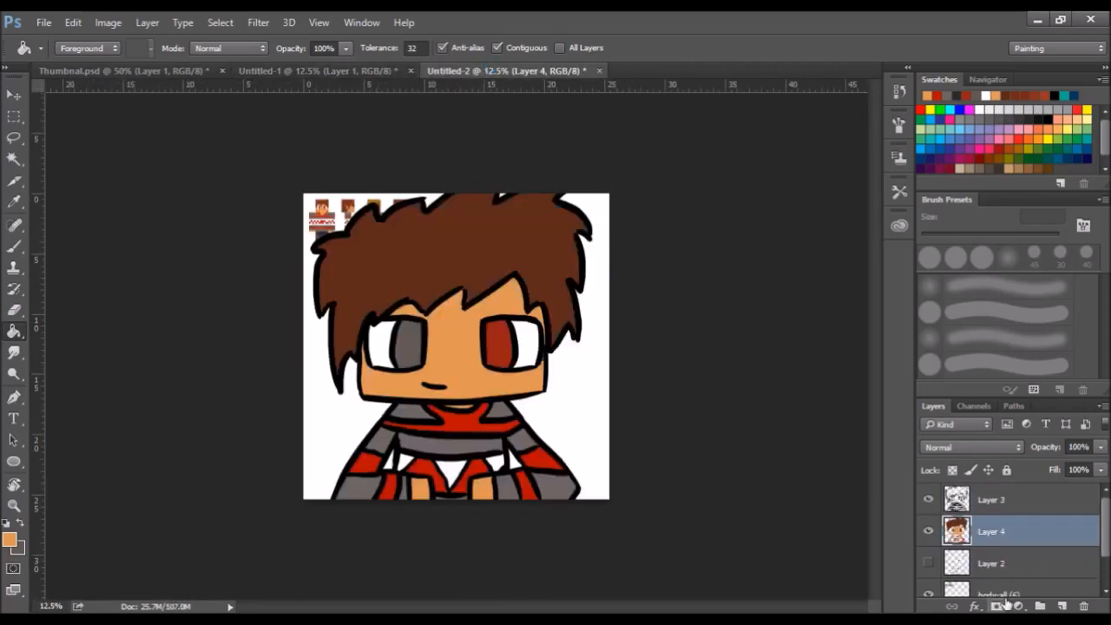
- Create two new layers, set the shading one to Soft Light, and paint darker hair tones
left_click(1060, 606)
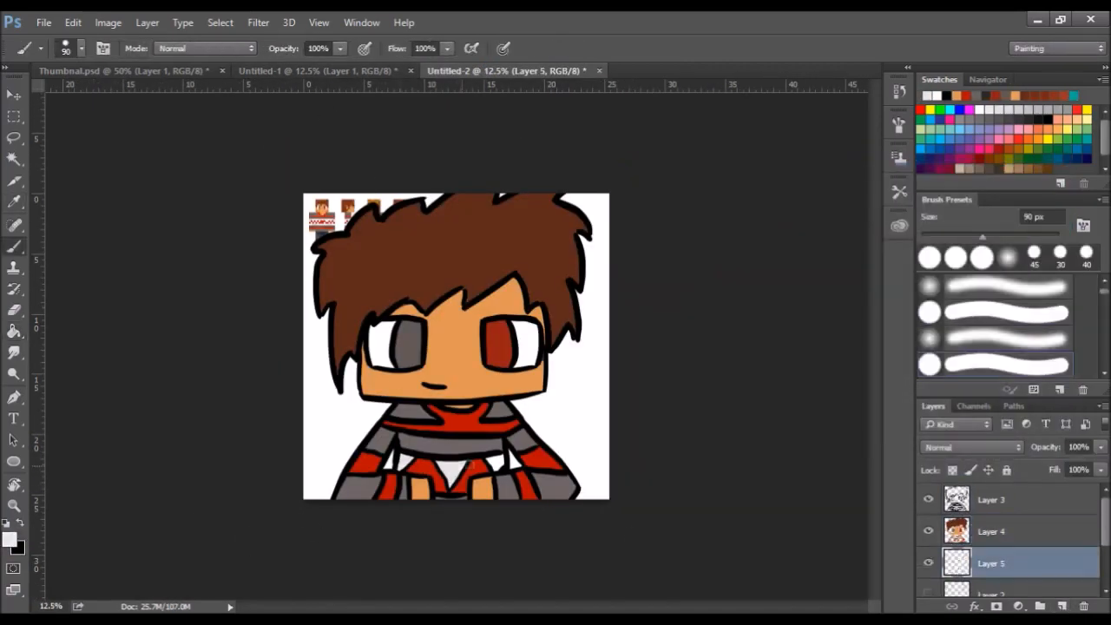
left_click(1061, 606)
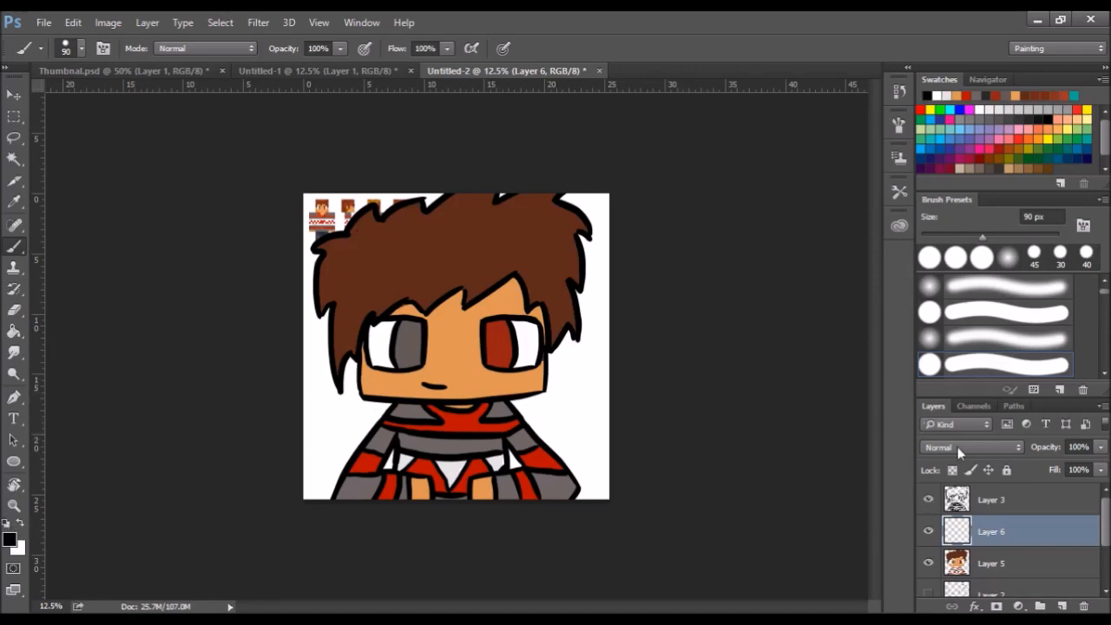
left_click(969, 447)
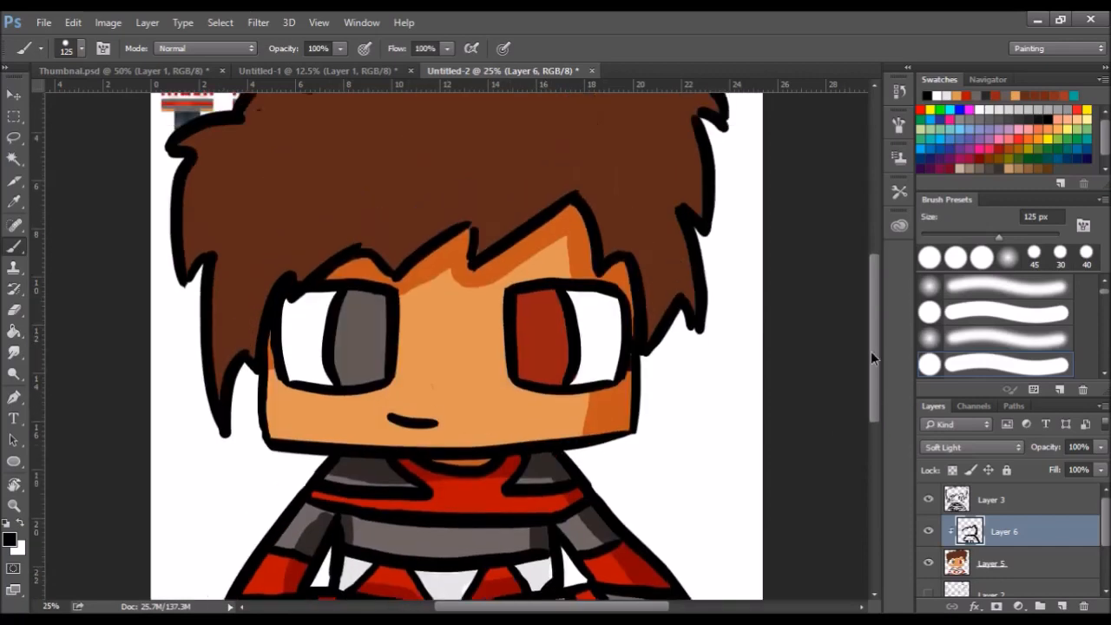
scroll("up", 3)
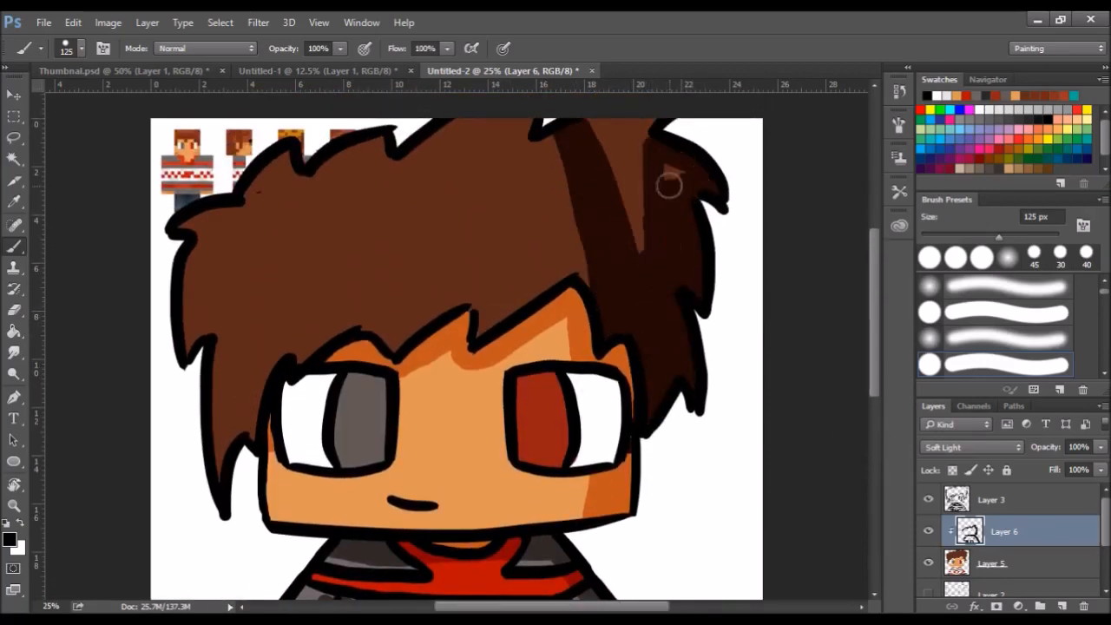
scroll("down", 3)
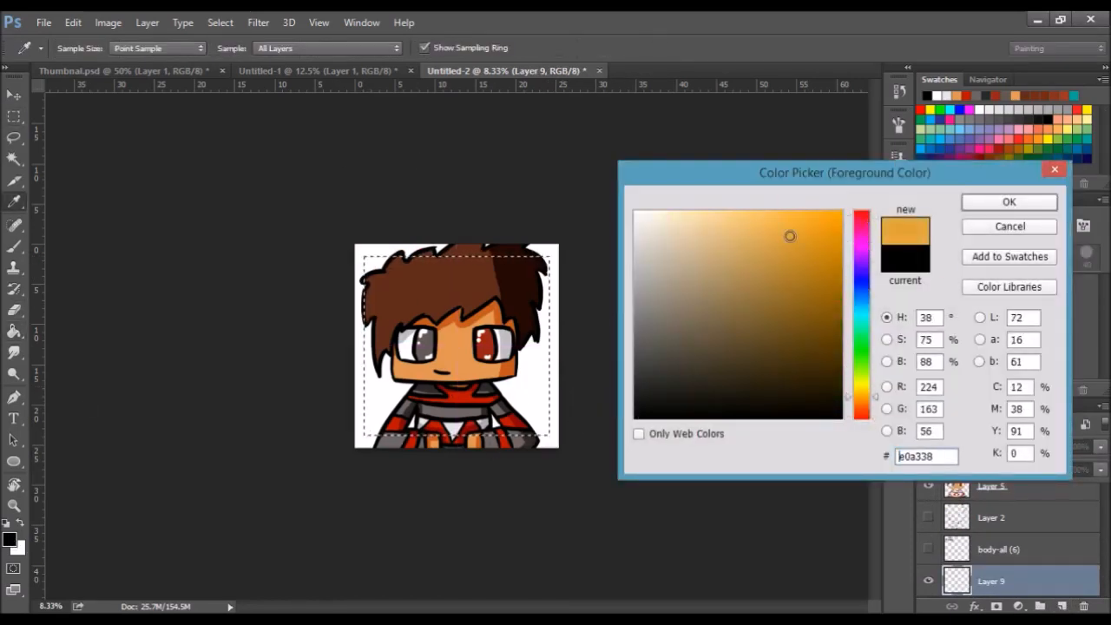
- Confirm the golden orange colour for the background fill
left_click(1009, 201)
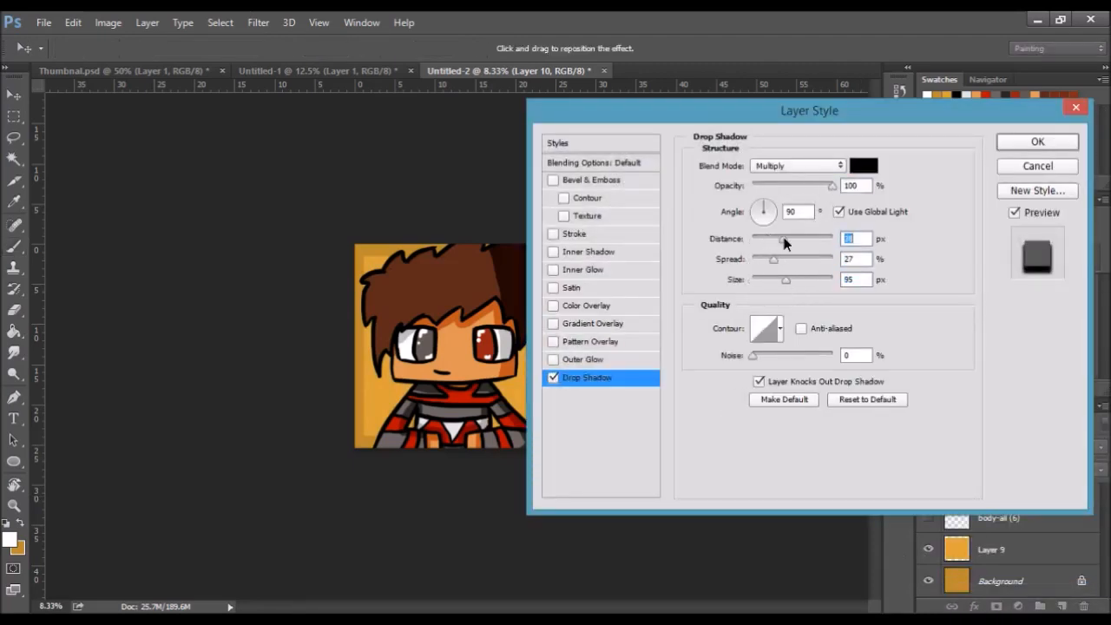
- Adjust the Drop Shadow layer style's size for the avatar
left_click(1037, 142)
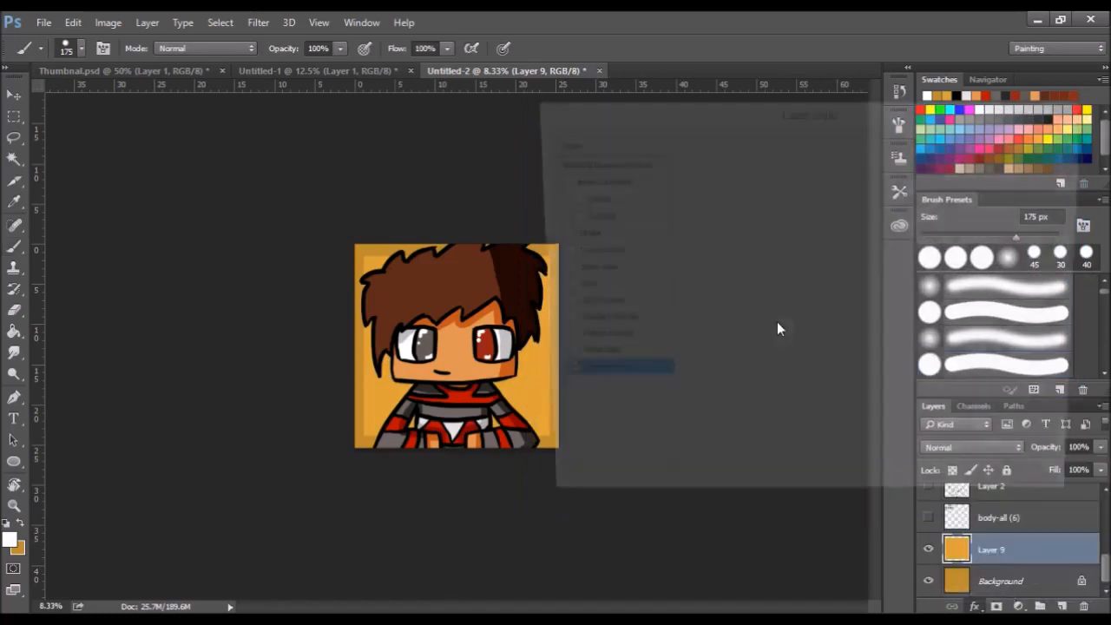
left_click(622, 365)
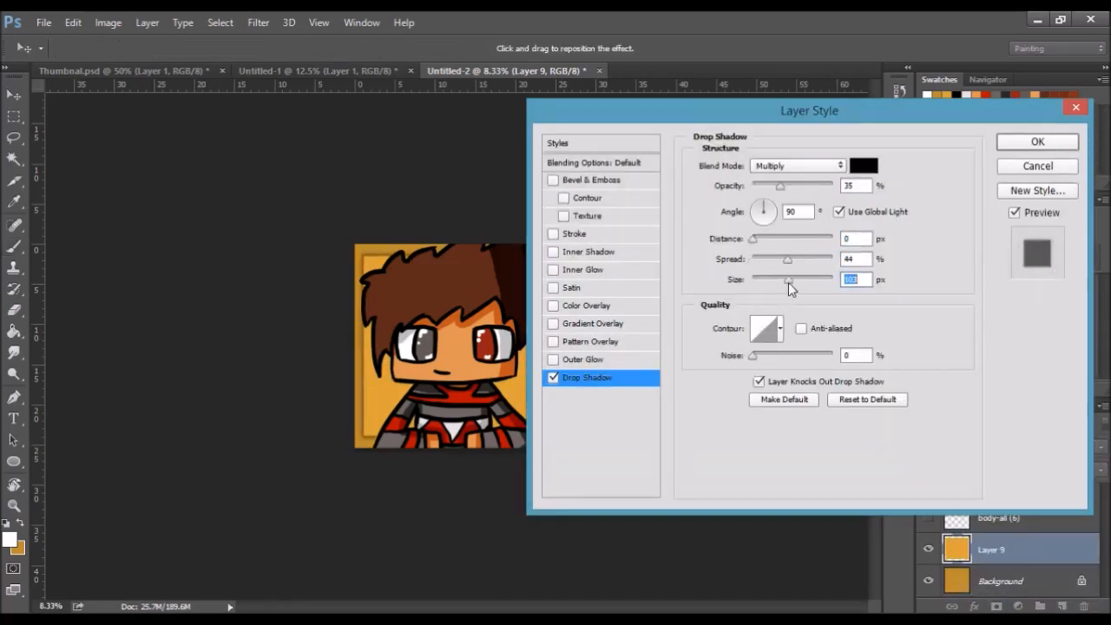